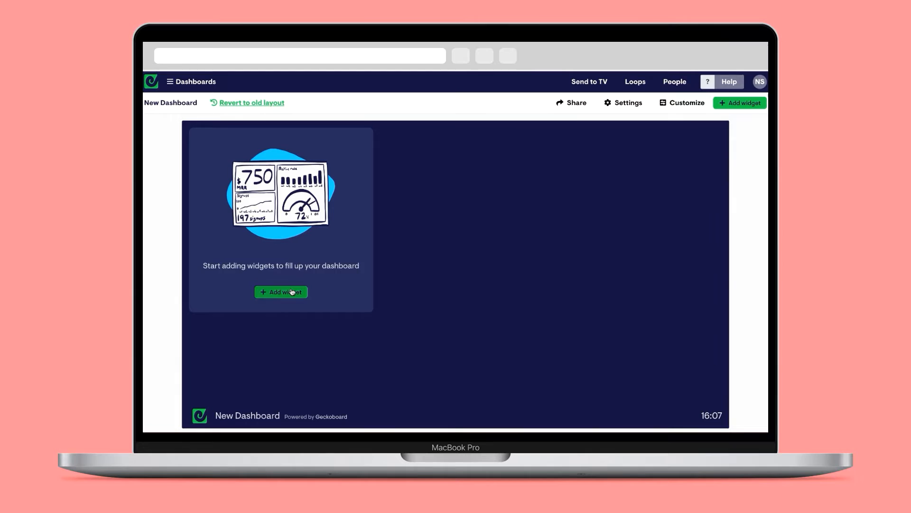
Add a widget to the empty dashboard and scroll the Connect your data source list to Google Analytics
{"action": "left_click", "coordinate": [281, 291]}
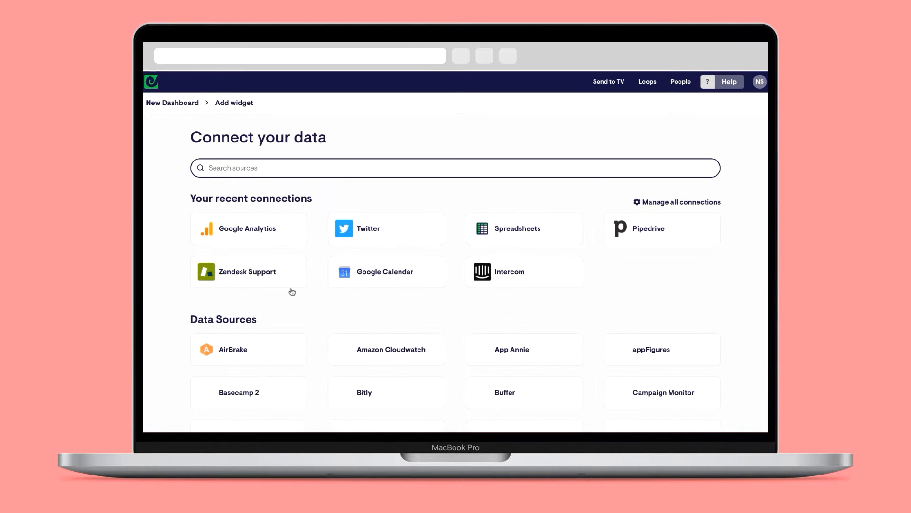
{"action": "scroll", "scroll_direction": "down", "scroll_amount": 3}
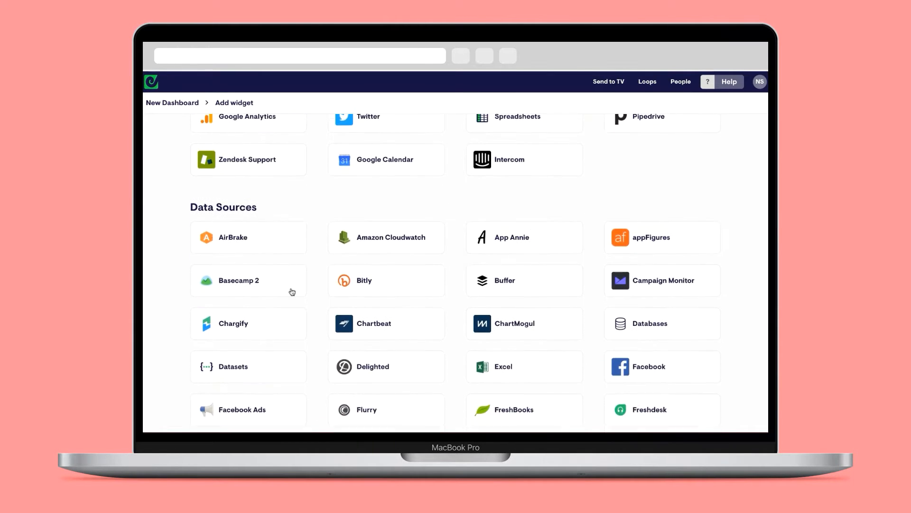
{"action": "scroll", "scroll_direction": "down", "scroll_amount": 3}
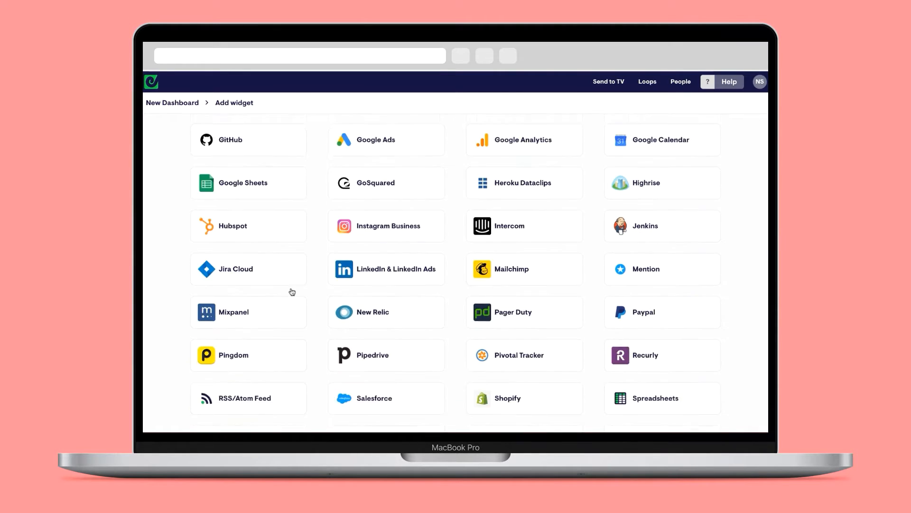
{"action": "scroll", "scroll_direction": "down", "scroll_amount": 3}
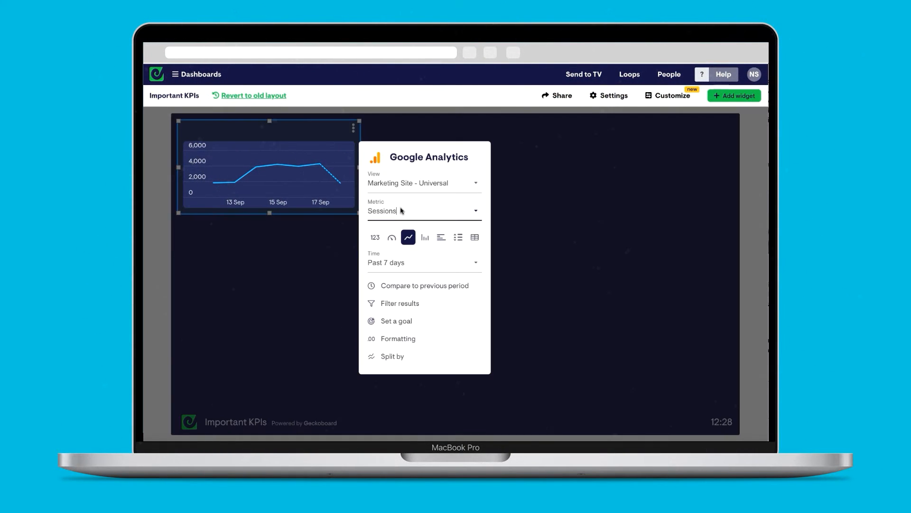
Switch the Google Analytics metric to Page > Unique pageviews and choose a different visualization
{"action": "left_click", "coordinate": [423, 210]}
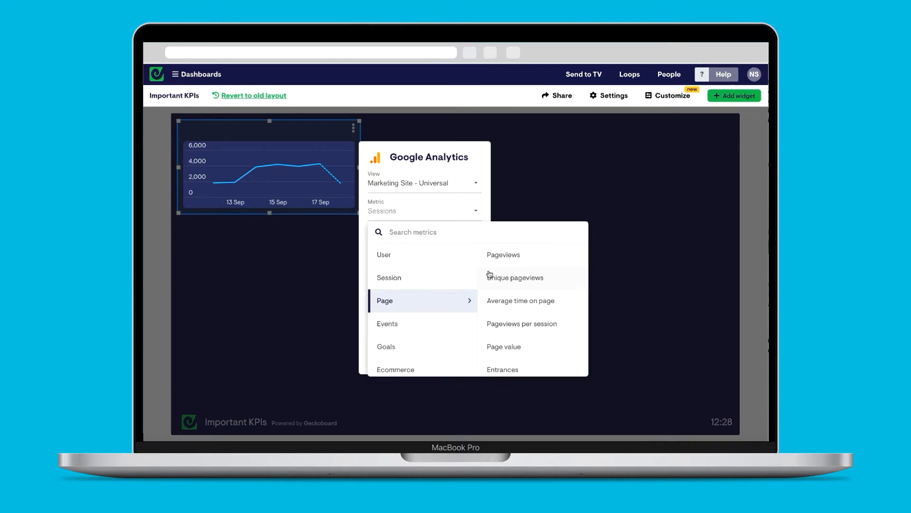
{"action": "left_click", "coordinate": [514, 278]}
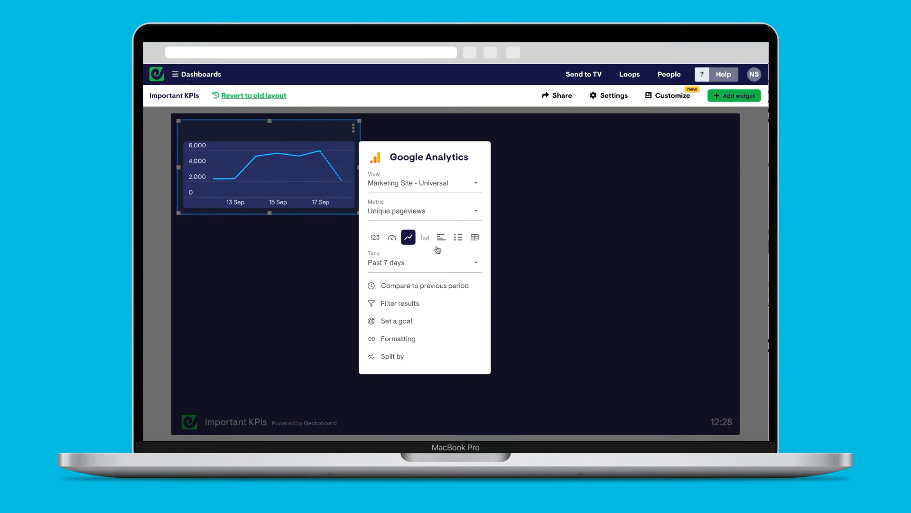
{"action": "left_click", "coordinate": [424, 237]}
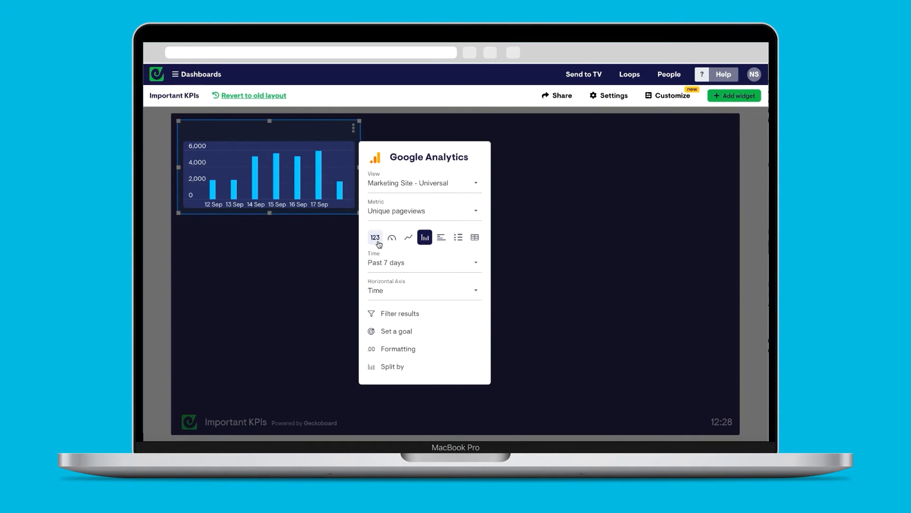
{"action": "left_click", "coordinate": [392, 237]}
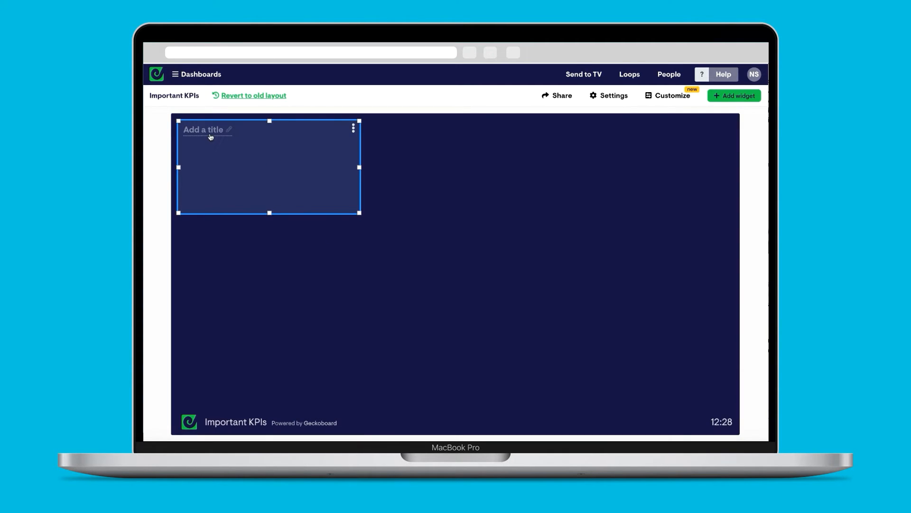
Title the widget 'Unique pageviews' so the gauge reading 29.4K shows on Important KPIs
{"action": "type", "text": "Unique pageviews"}
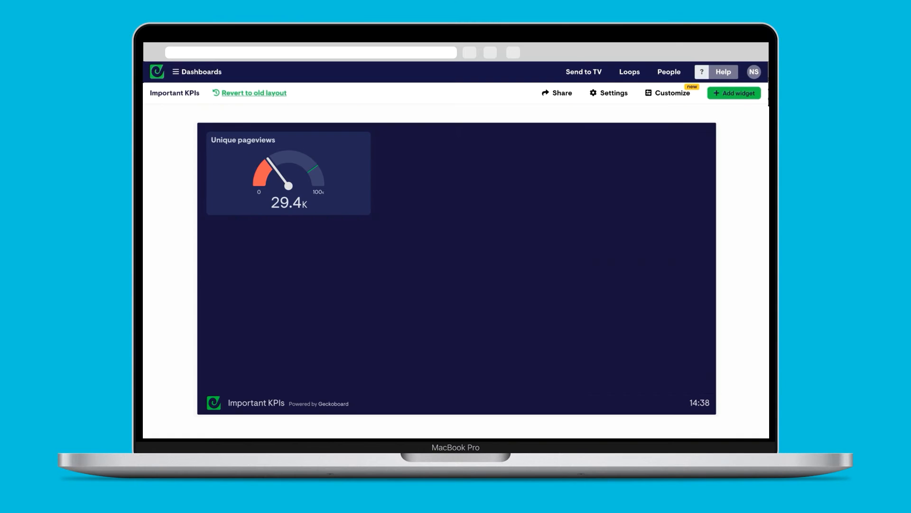
{"action": "left_click", "coordinate": [733, 93]}
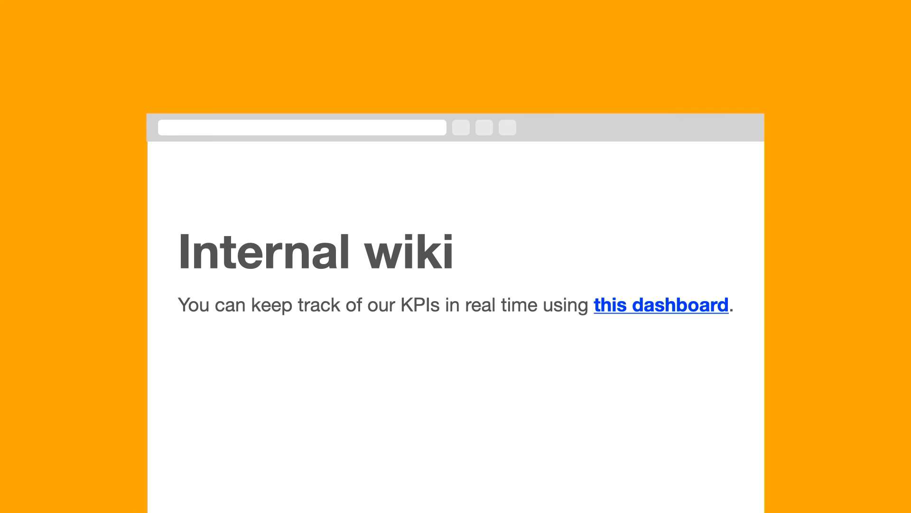
Embed the live dashboard in the wiki page and post the daily Growth metrics snapshot to Slack
{"action": "left_click", "coordinate": [660, 305]}
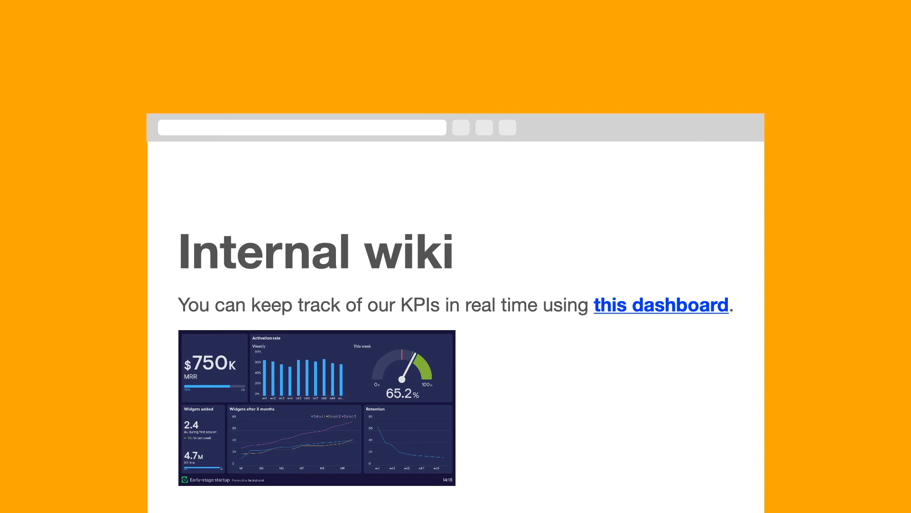
{"action": "left_click", "coordinate": [661, 305]}
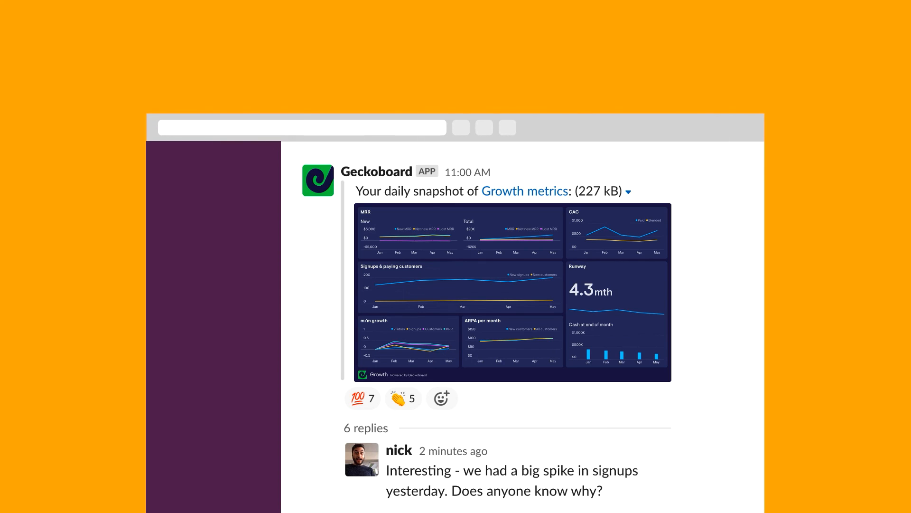